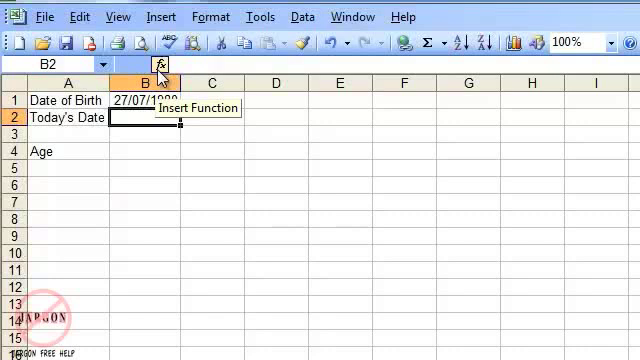
- Insert the TODAY function into B2 via the Insert Function button
left_click(155, 65)
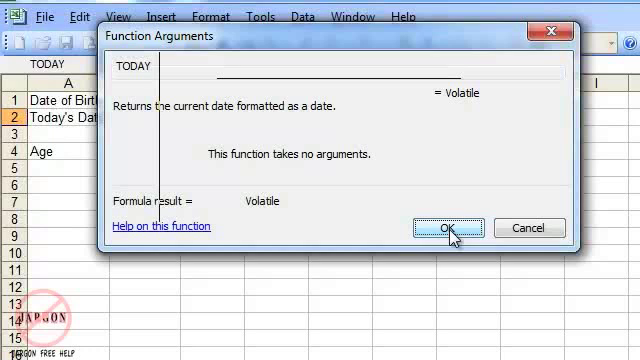
left_click(421, 227)
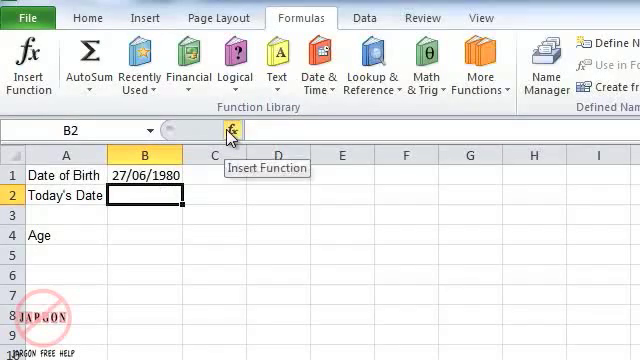
- Pick TODAY from the Date & Time function list so B2 shows 20/01/2012
left_click(227, 131)
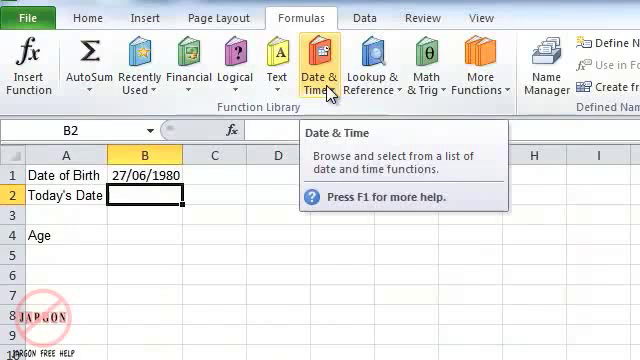
left_click(319, 63)
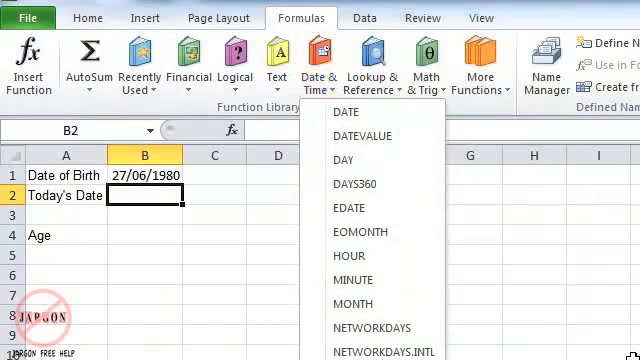
left_click(316, 62)
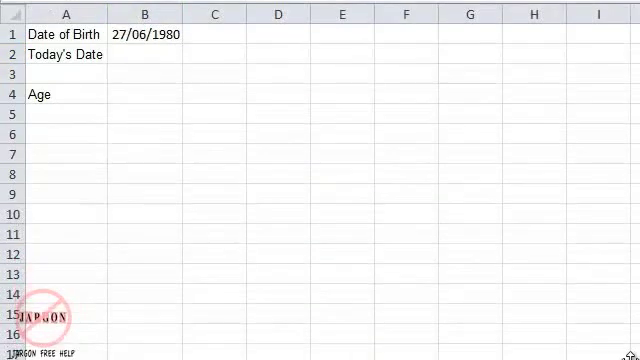
left_click(146, 54)
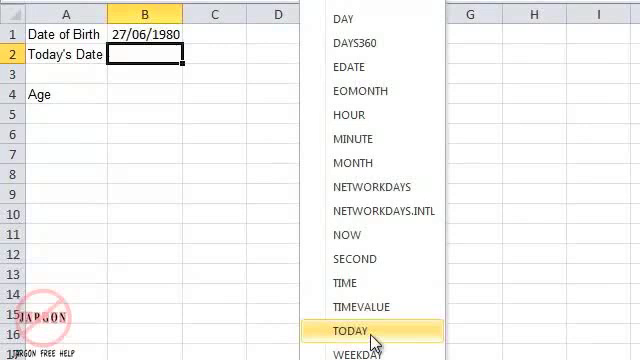
left_click(347, 331)
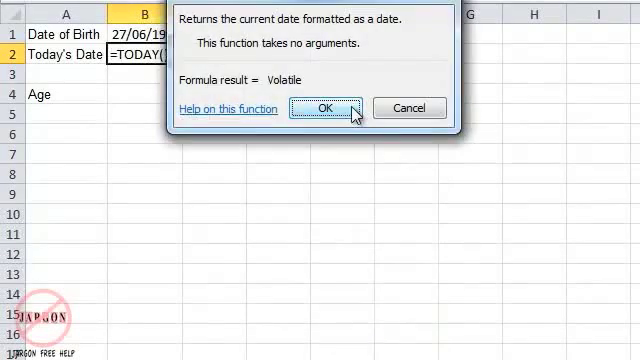
left_click(322, 108)
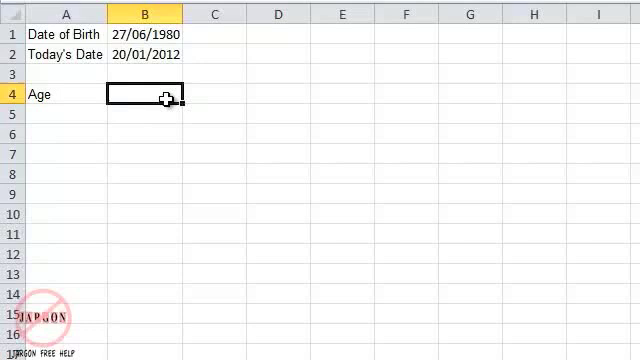
- Enter =B2-B1 in B4 to get 11529 days between the dates
type("=")
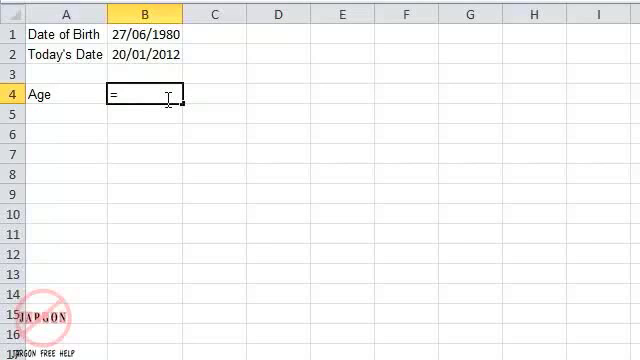
left_click(143, 53)
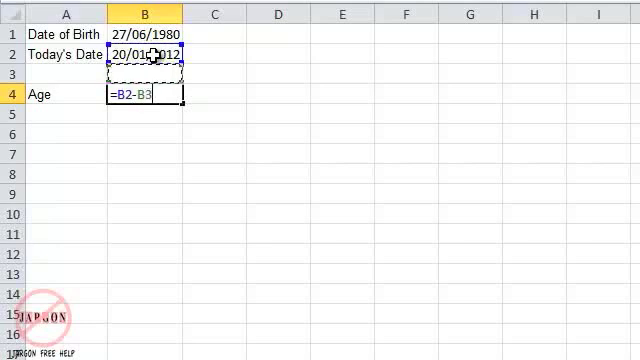
left_click(143, 33)
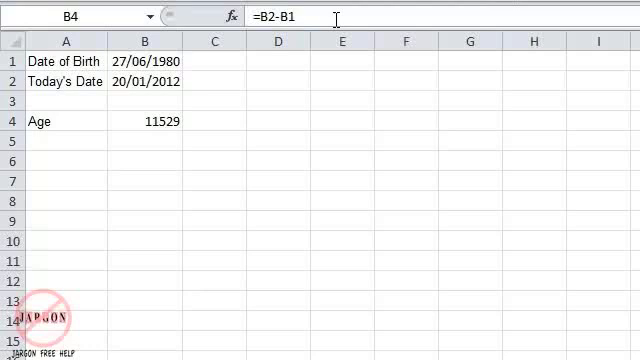
- Edit B4's formula to =(B2-B1)/365.25 so the day count becomes years
left_click(144, 120)
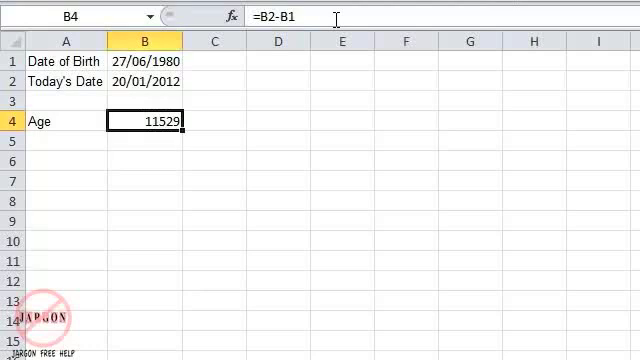
double_click(142, 121)
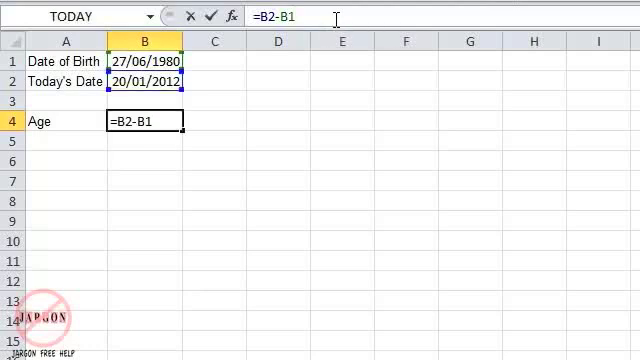
type("/")
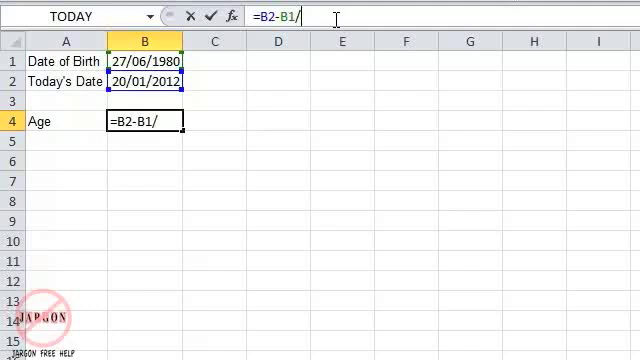
type("365")
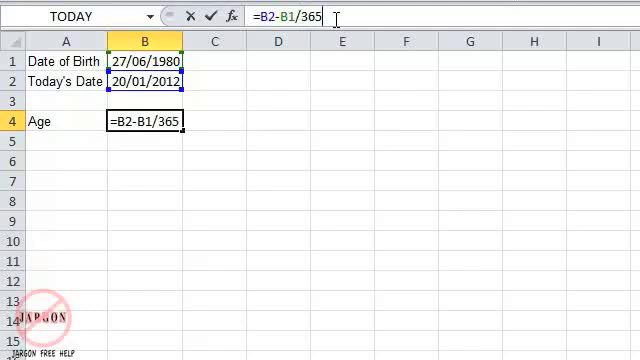
type(".25")
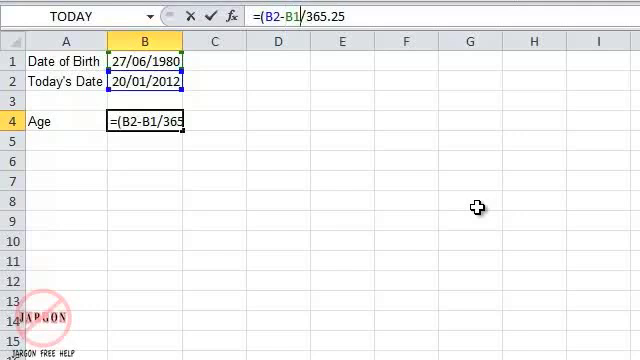
type("/")
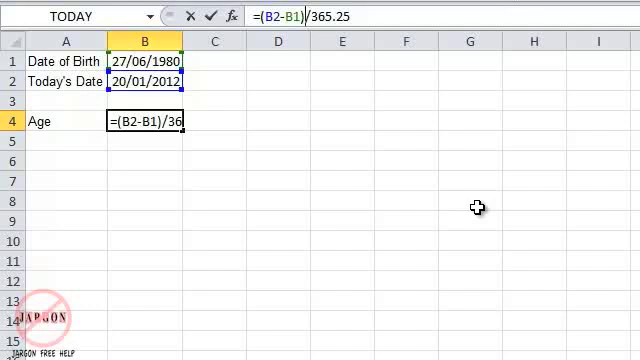
key("enter")
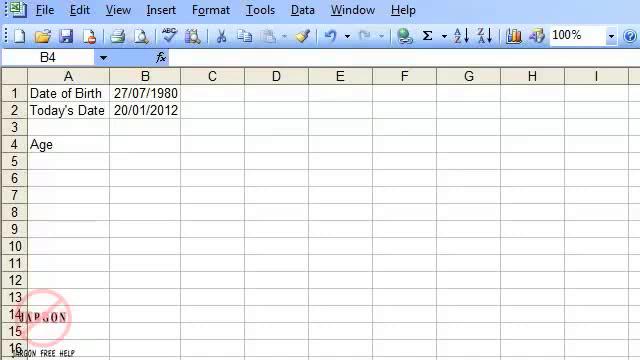
- Enter =(B2-B1)/365.25 in B4, giving an age of 31.482546
left_click(143, 144)
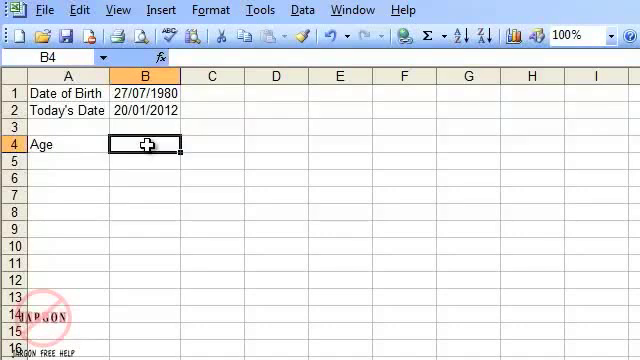
type("=(B2-B1")
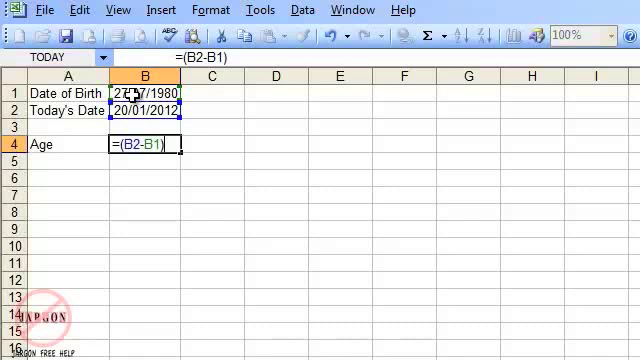
type("/365.")
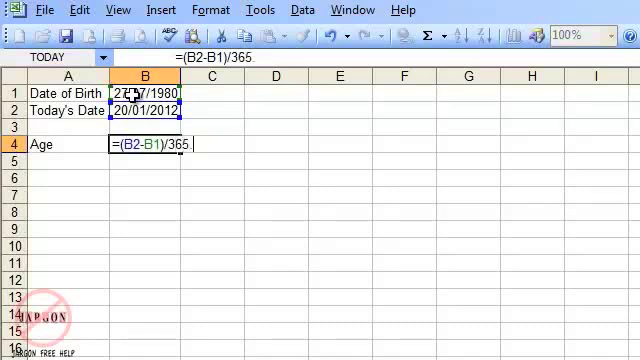
type("25")
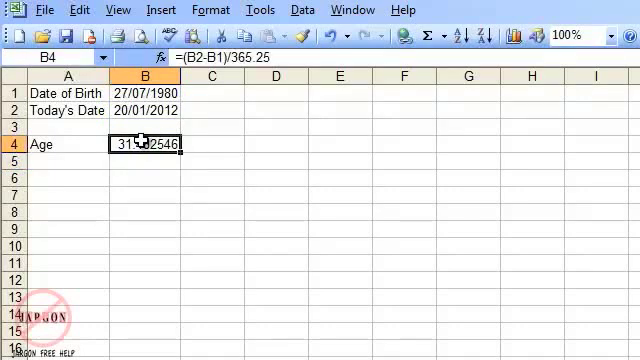
mouse_move(278, 28)
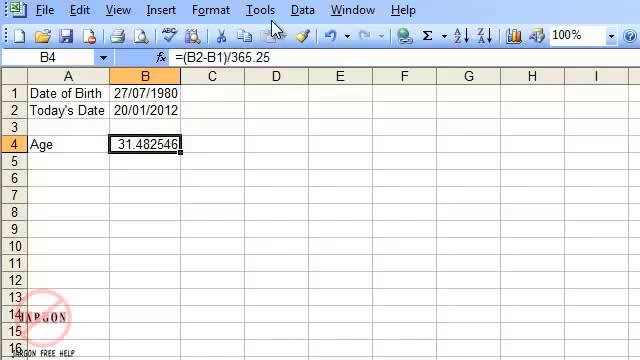
- Bring up Format Cells for B4, which currently shows as the date 31/01/1900
right_click(150, 144)
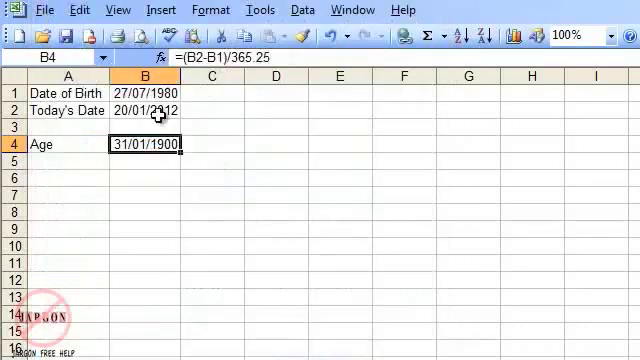
mouse_move(130, 165)
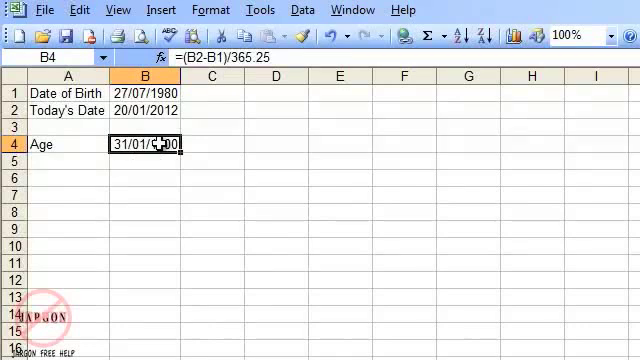
right_click(150, 144)
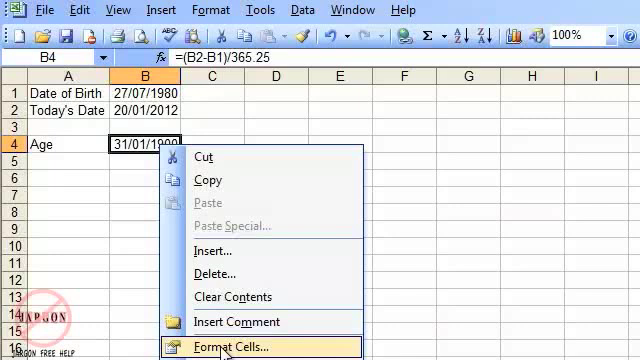
left_click(229, 347)
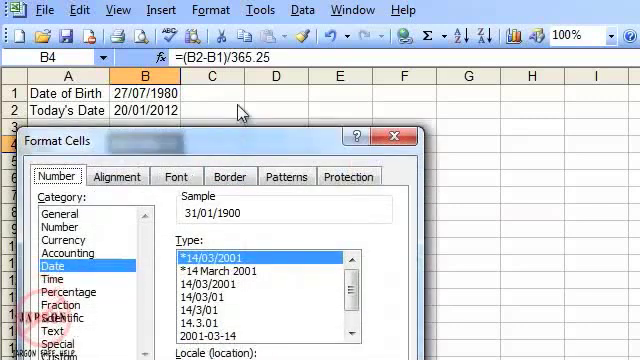